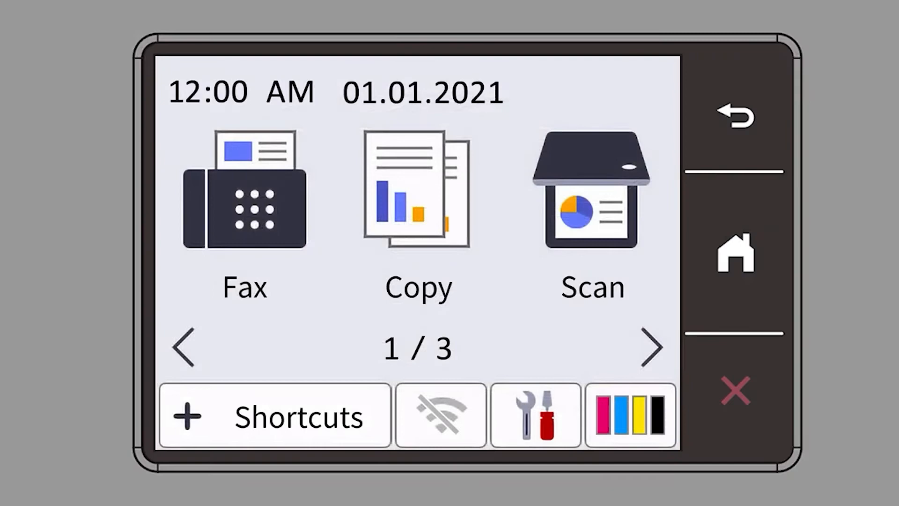
Step: Open the printer's Settings from the Home screen and enter the Network menu
{"action": "left_click", "coordinate": [535, 414]}
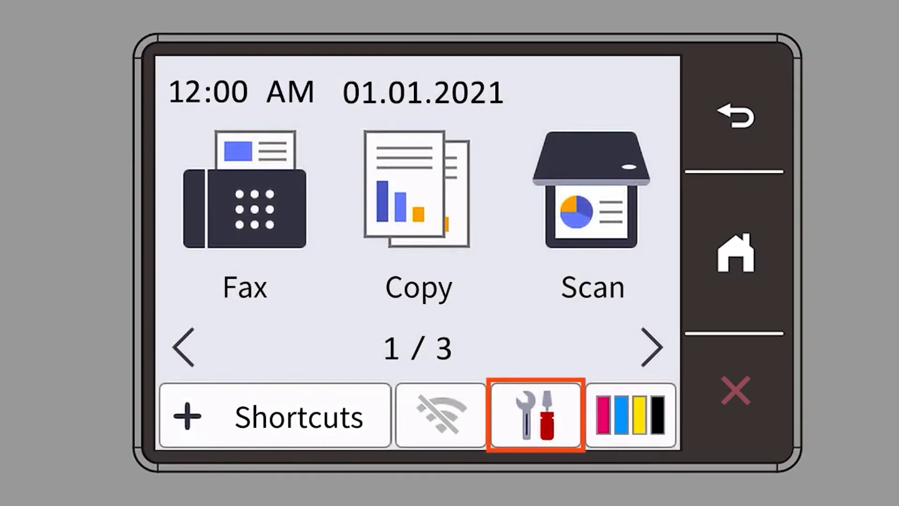
{"action": "left_click", "coordinate": [535, 414]}
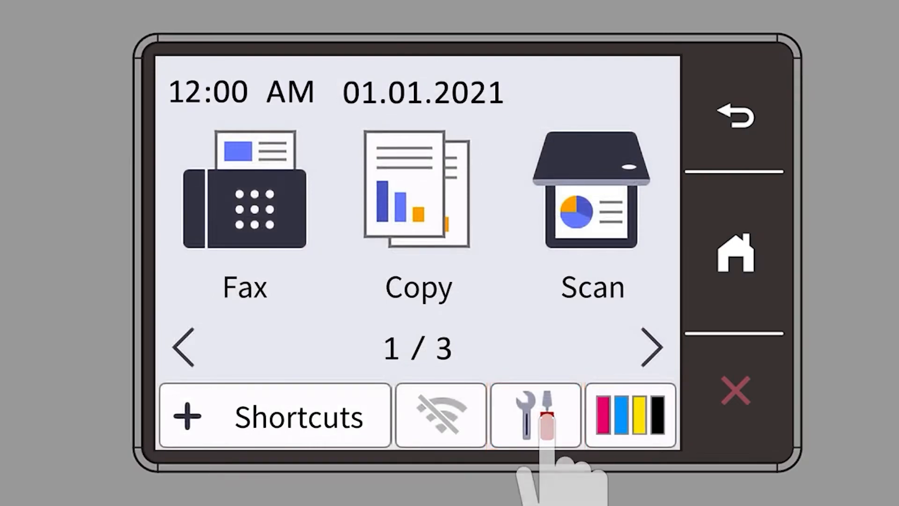
{"action": "left_click", "coordinate": [535, 415]}
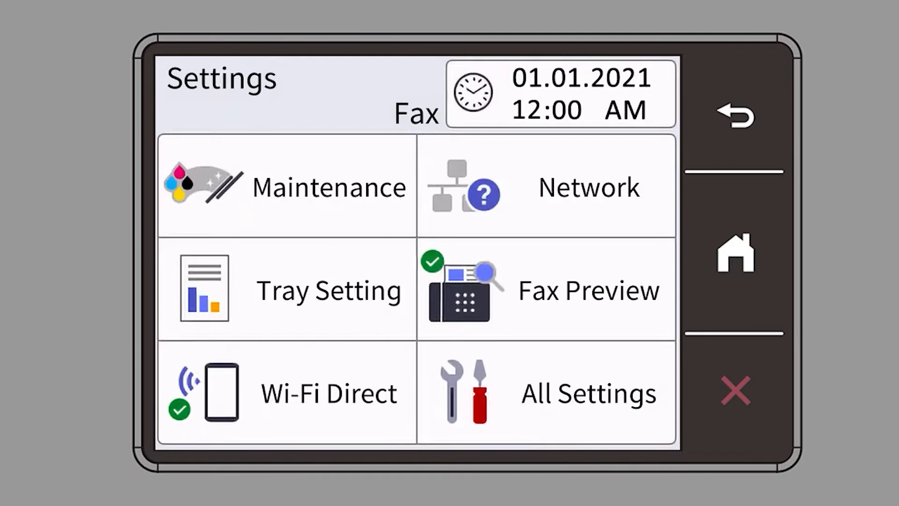
{"action": "left_click", "coordinate": [588, 186]}
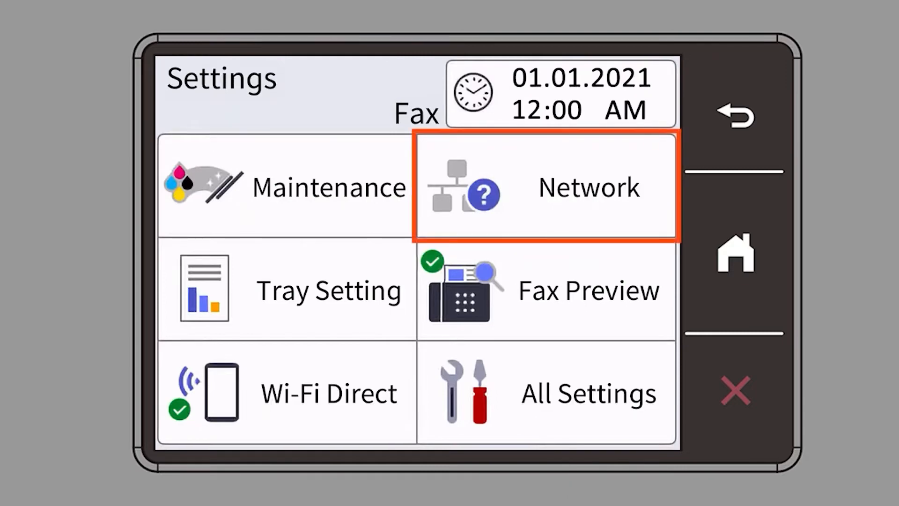
{"action": "left_click", "coordinate": [579, 197]}
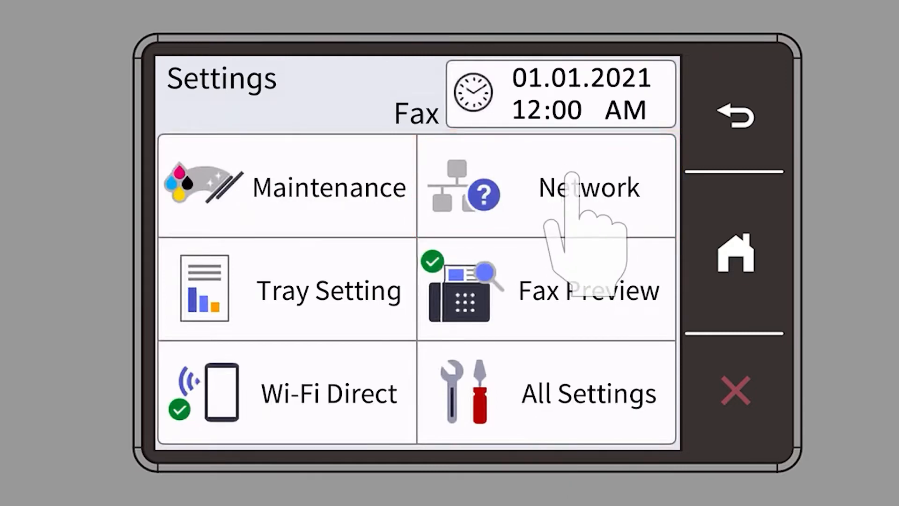
{"action": "left_click", "coordinate": [588, 186]}
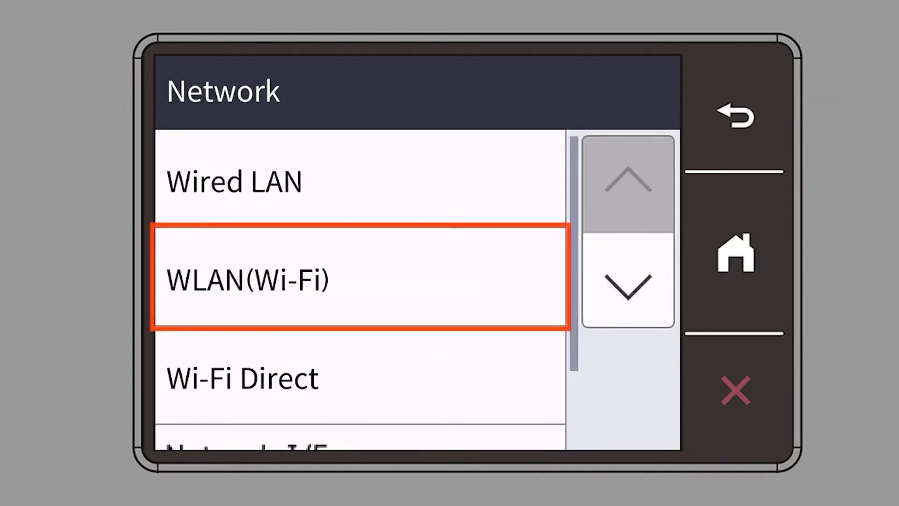
Step: Under WLAN (Wi-Fi), start Find Wi-Fi Network and confirm enabling WLAN
{"action": "left_click", "coordinate": [360, 280]}
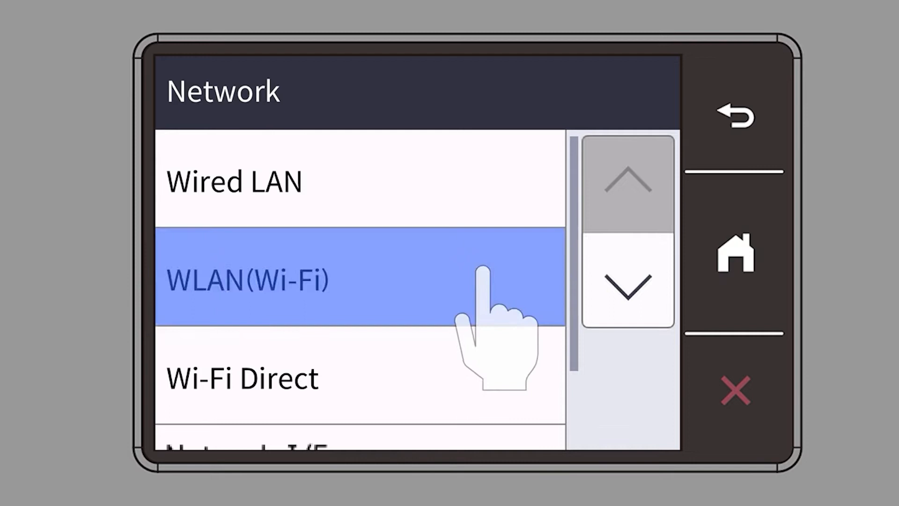
{"action": "left_click", "coordinate": [247, 280]}
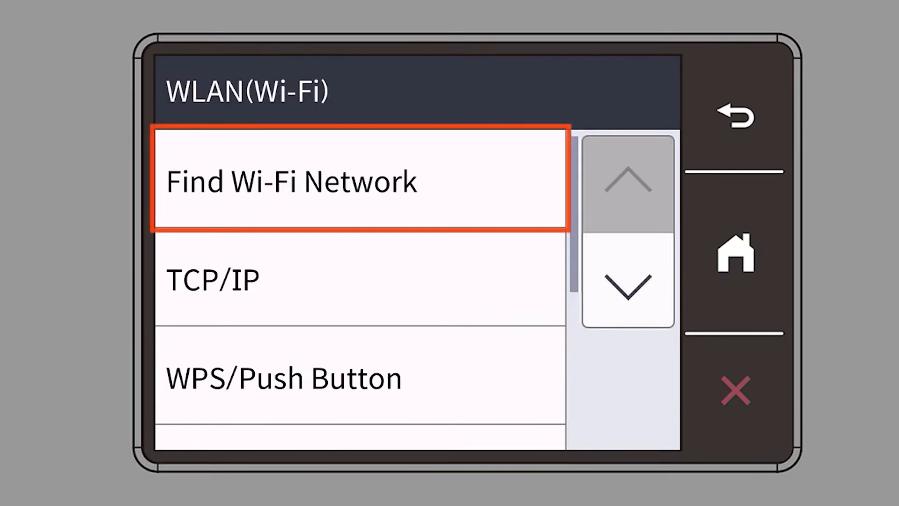
{"action": "left_click", "coordinate": [361, 181]}
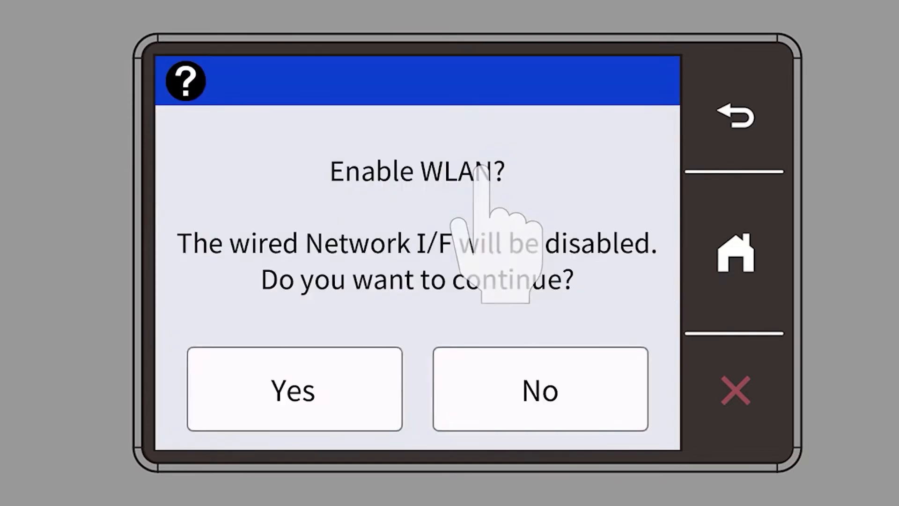
{"action": "left_click", "coordinate": [294, 390]}
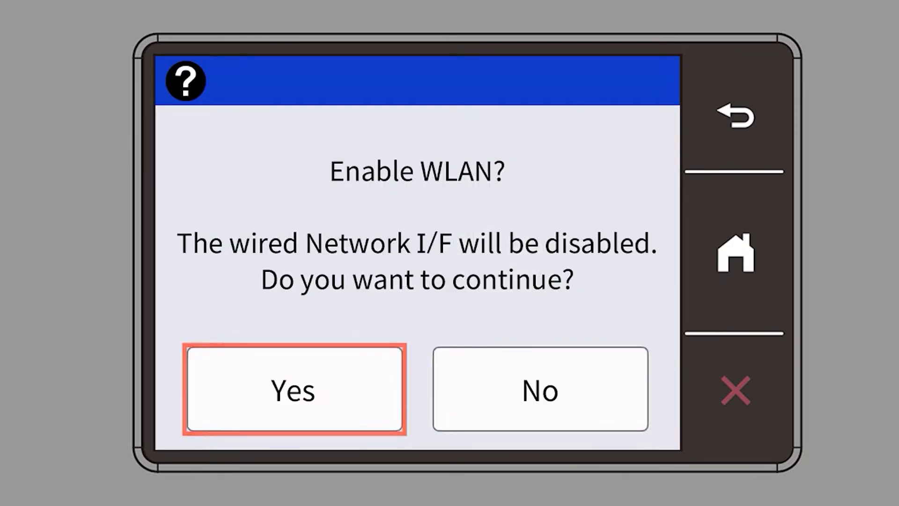
{"action": "left_click", "coordinate": [294, 389]}
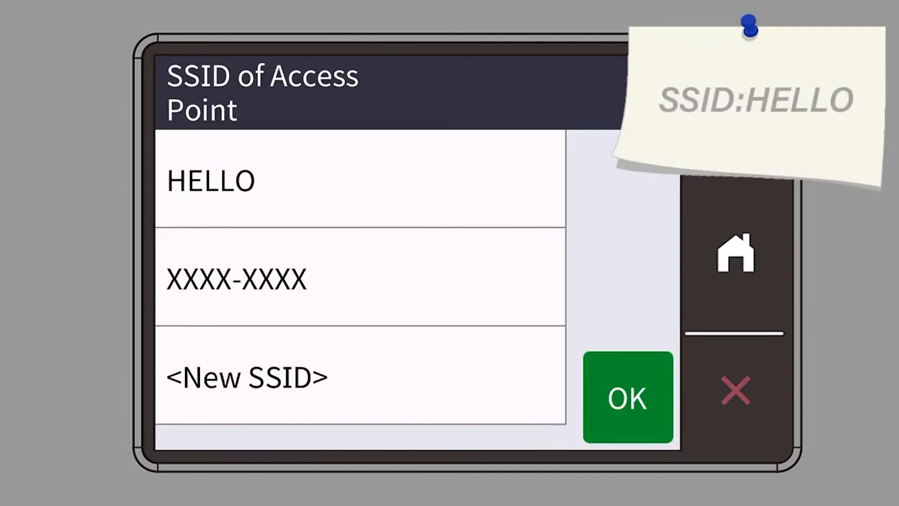
Step: Select HELLO in the SSID of Access Point list and confirm with OK
{"action": "left_click", "coordinate": [360, 181]}
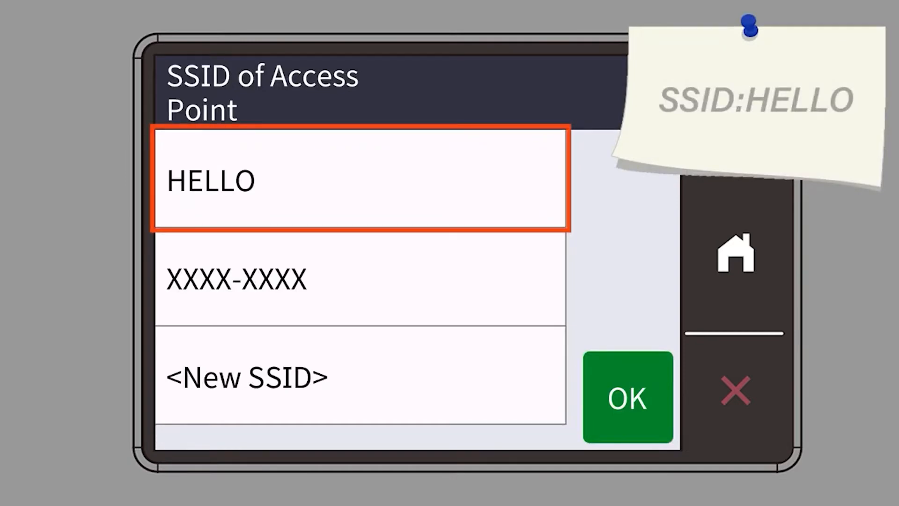
{"action": "left_click", "coordinate": [361, 181]}
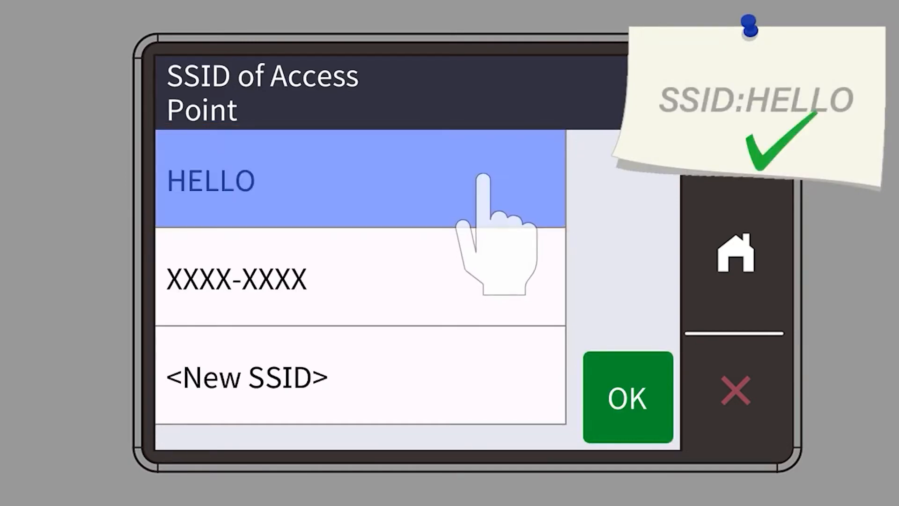
{"action": "left_click", "coordinate": [627, 398]}
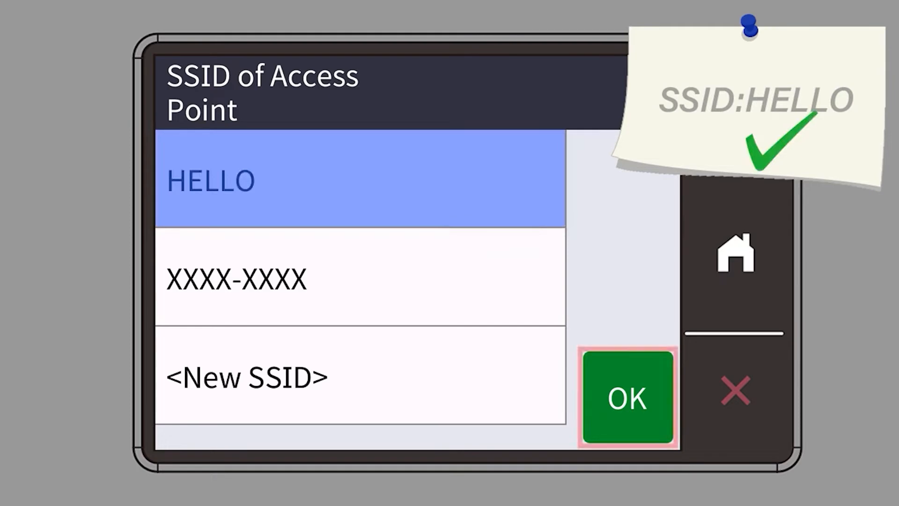
{"action": "left_click", "coordinate": [627, 397]}
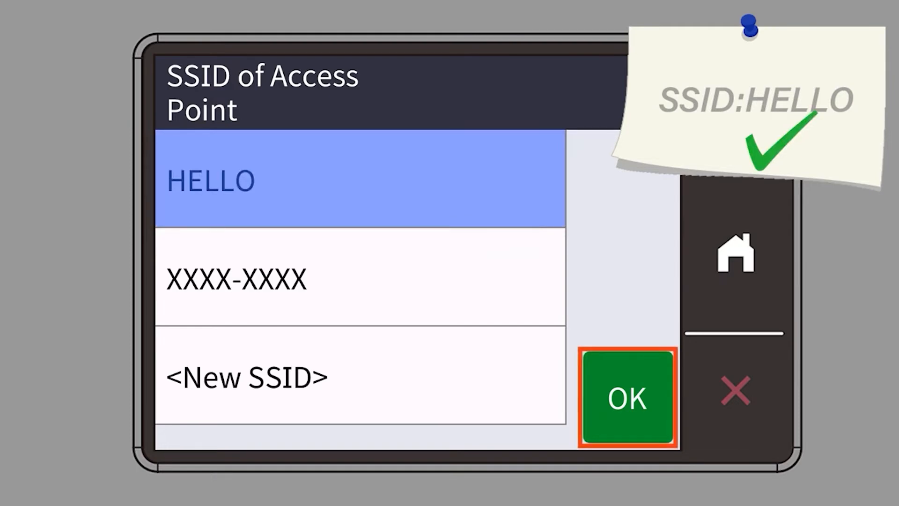
{"action": "left_click", "coordinate": [626, 395]}
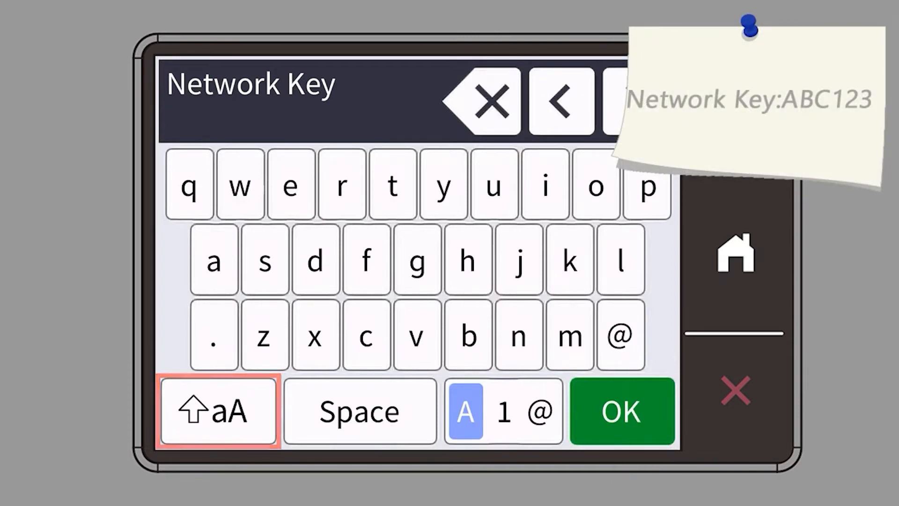
{"action": "left_click", "coordinate": [218, 411]}
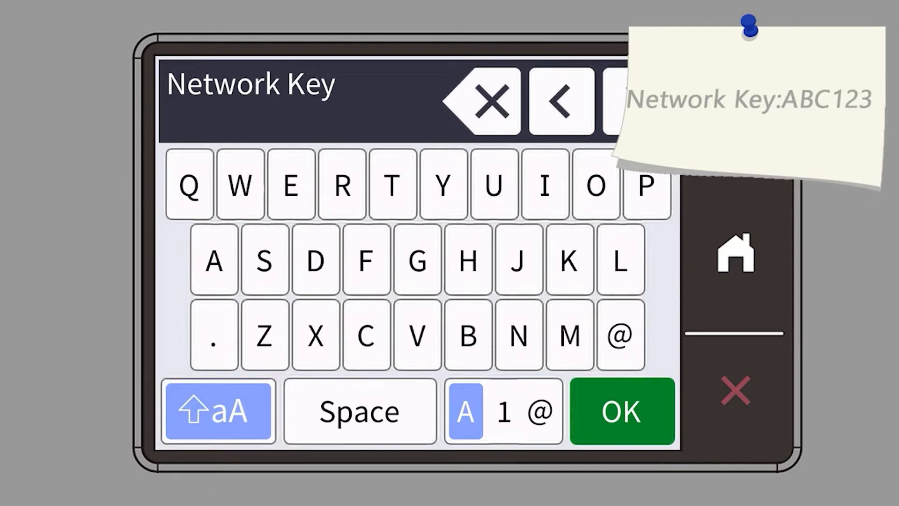
{"action": "left_click", "coordinate": [467, 335]}
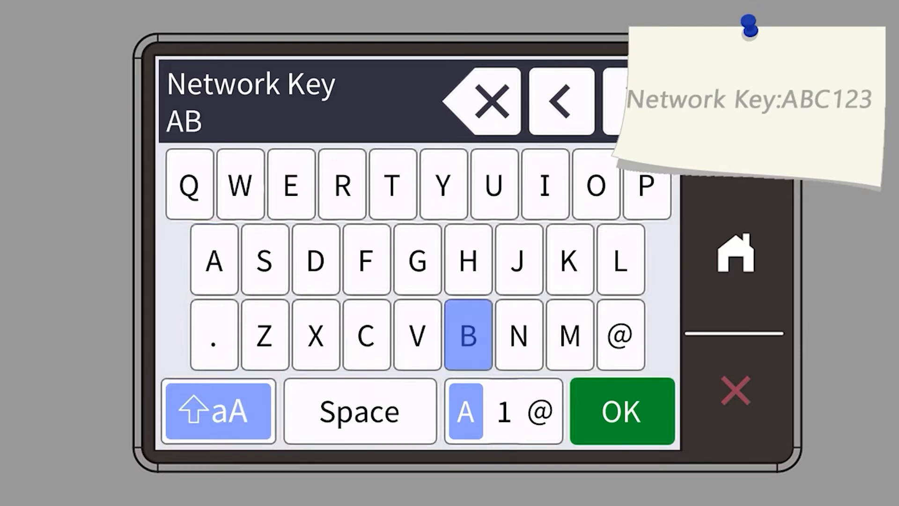
{"action": "left_click", "coordinate": [468, 335]}
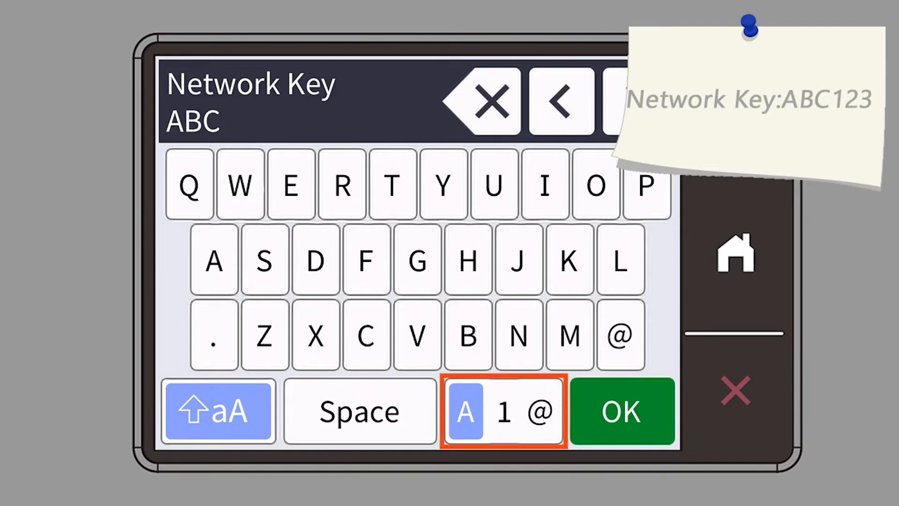
{"action": "left_click", "coordinate": [504, 411]}
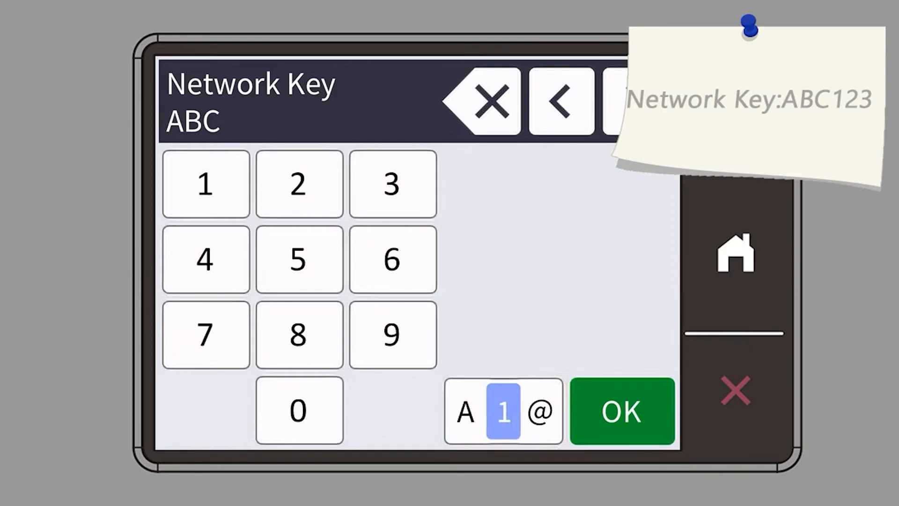
{"action": "left_click", "coordinate": [299, 182]}
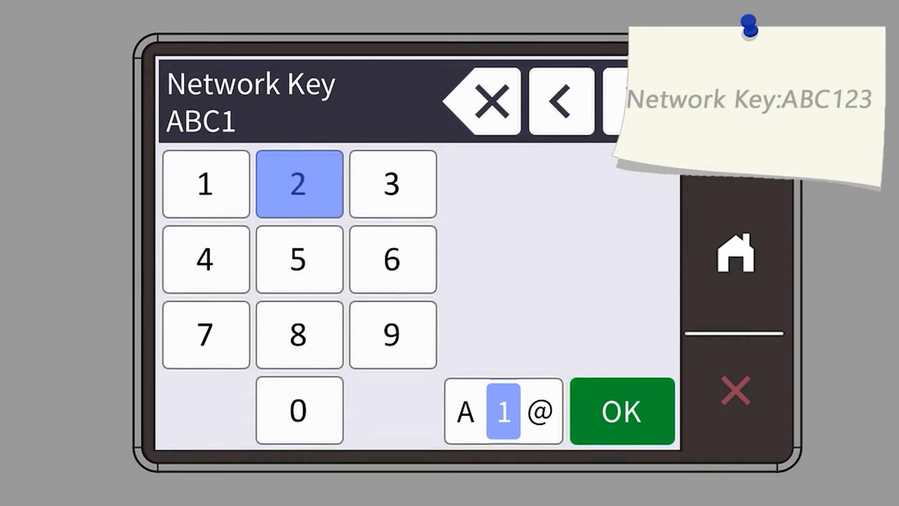
{"action": "left_click", "coordinate": [299, 183]}
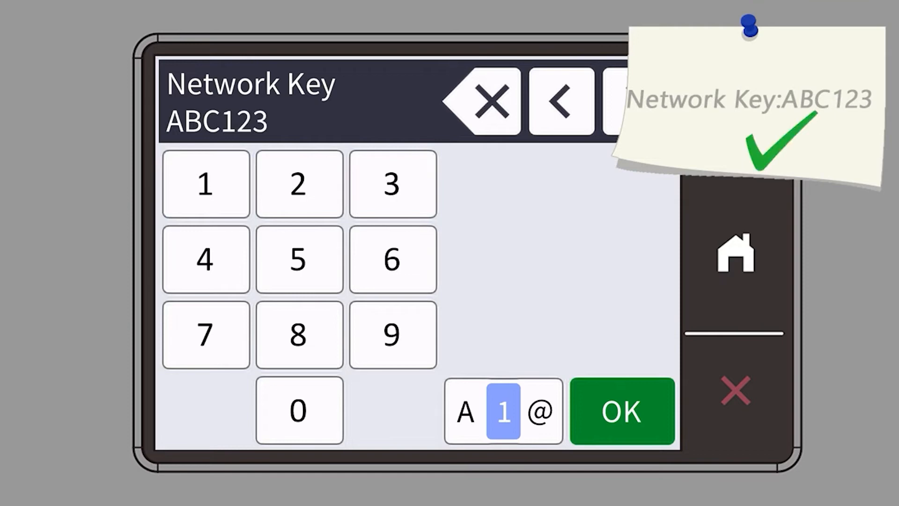
{"action": "left_click", "coordinate": [621, 411]}
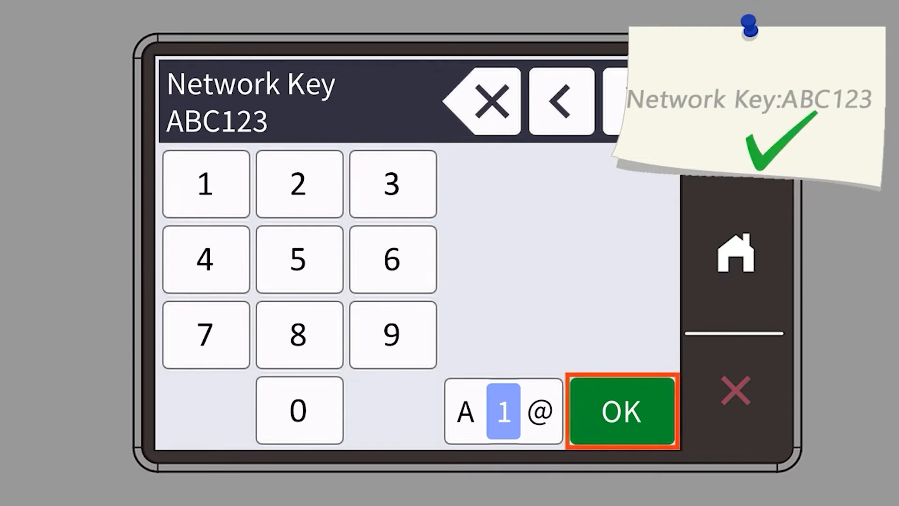
{"action": "left_click", "coordinate": [621, 411]}
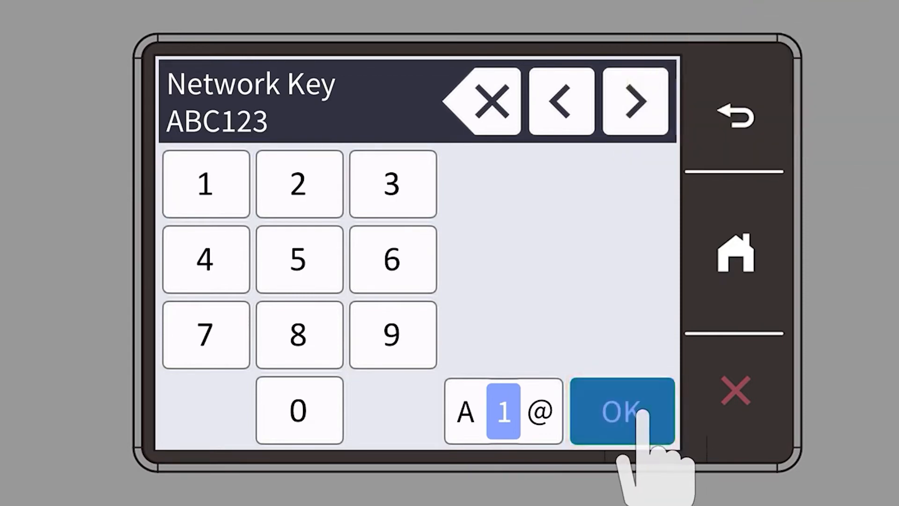
{"action": "left_click", "coordinate": [621, 410]}
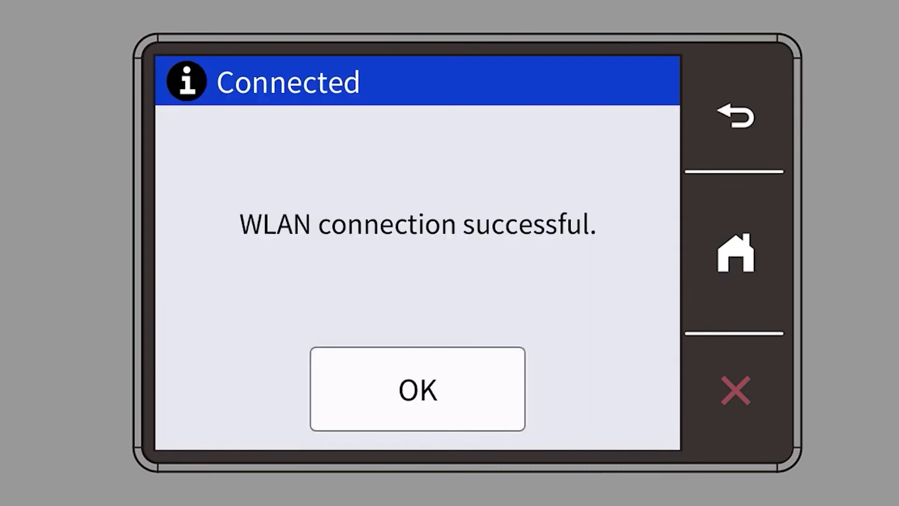
Step: Acknowledge the 'WLAN connection successful' message with OK
{"action": "left_click", "coordinate": [416, 389]}
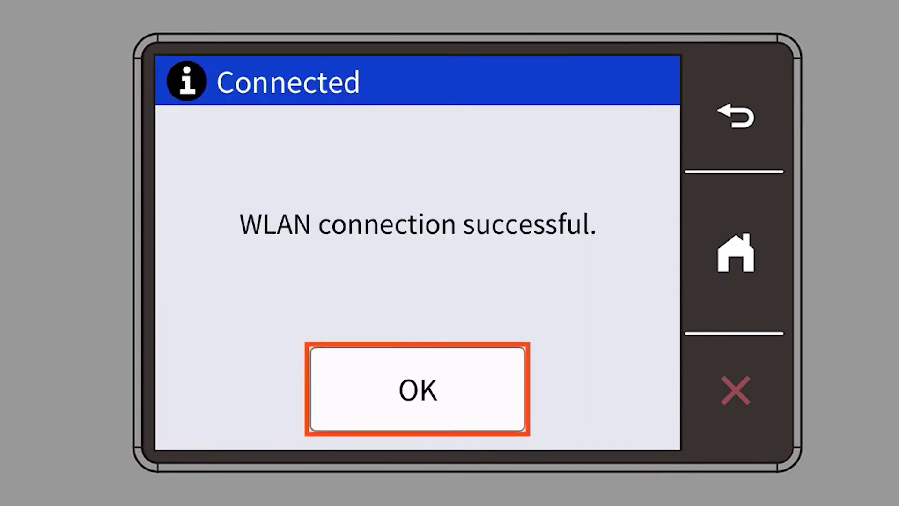
{"action": "left_click", "coordinate": [417, 389]}
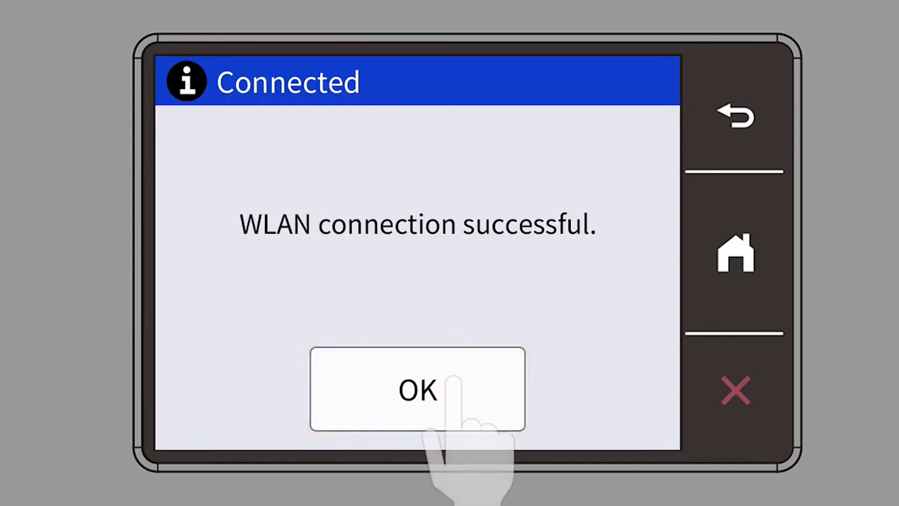
{"action": "left_click", "coordinate": [416, 390]}
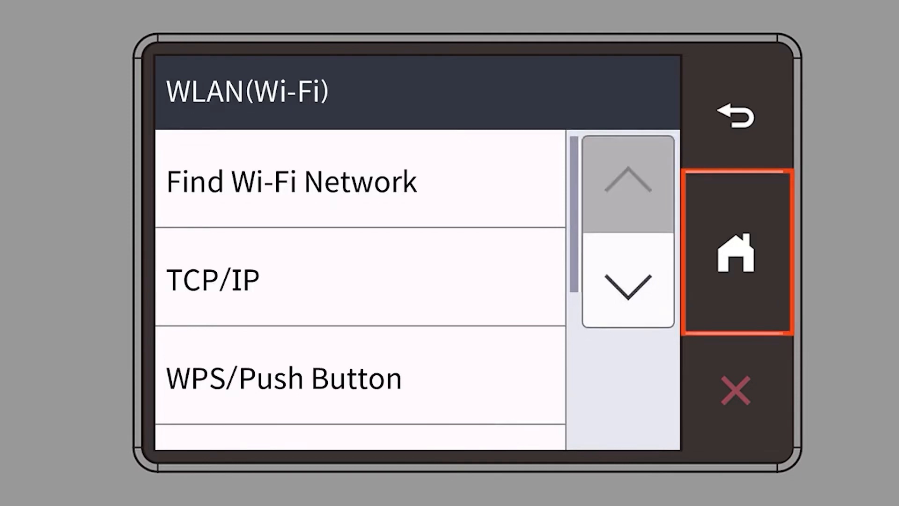
Step: Exit the WLAN (Wi-Fi) menu back to the printer's Home screen
{"action": "left_click", "coordinate": [736, 256]}
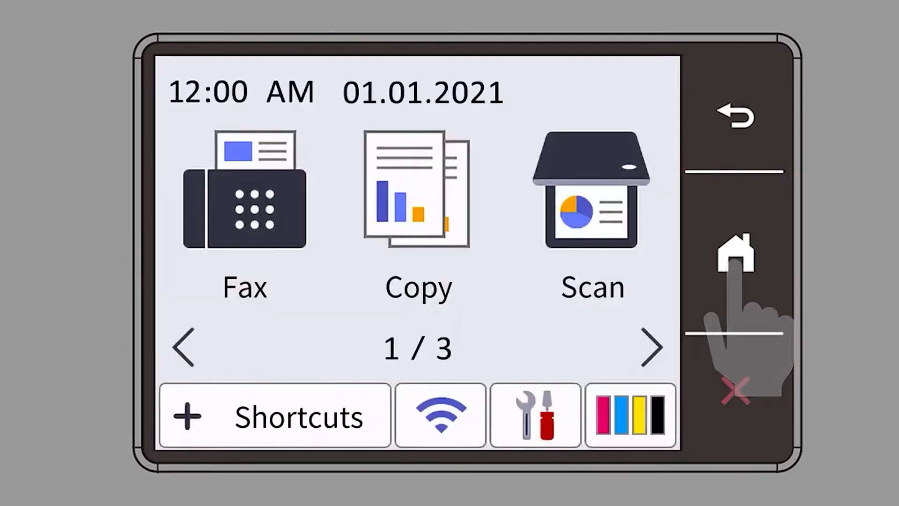
{"action": "left_click", "coordinate": [440, 414]}
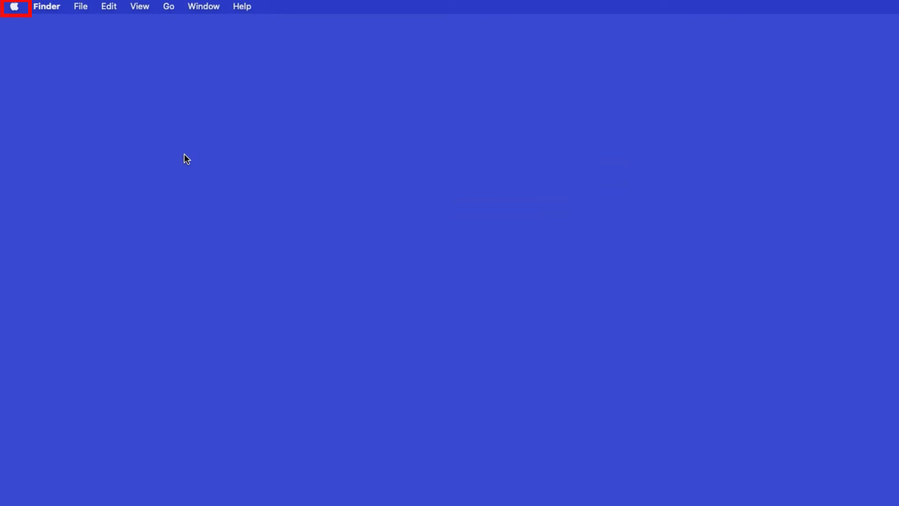
Step: Open System Preferences from the Apple menu and go to Printers & Scanners
{"action": "left_click", "coordinate": [15, 6]}
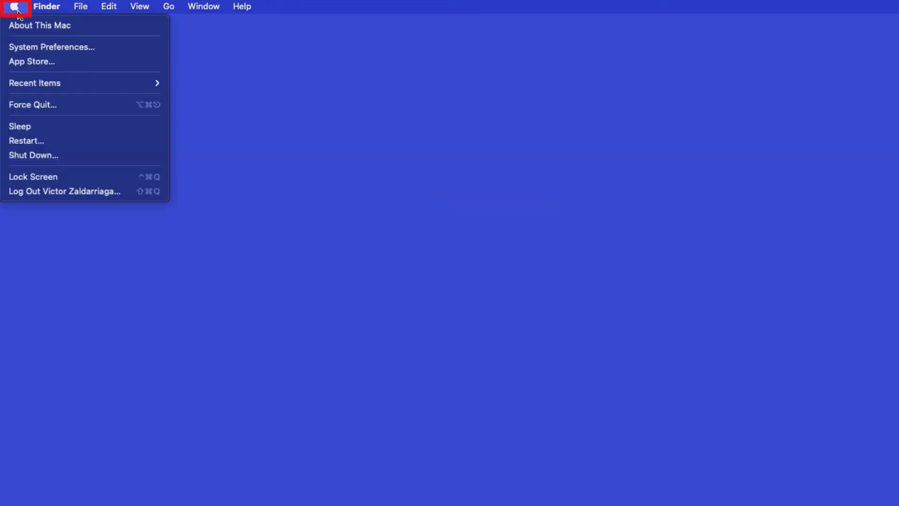
{"action": "mouse_move", "coordinate": [51, 46]}
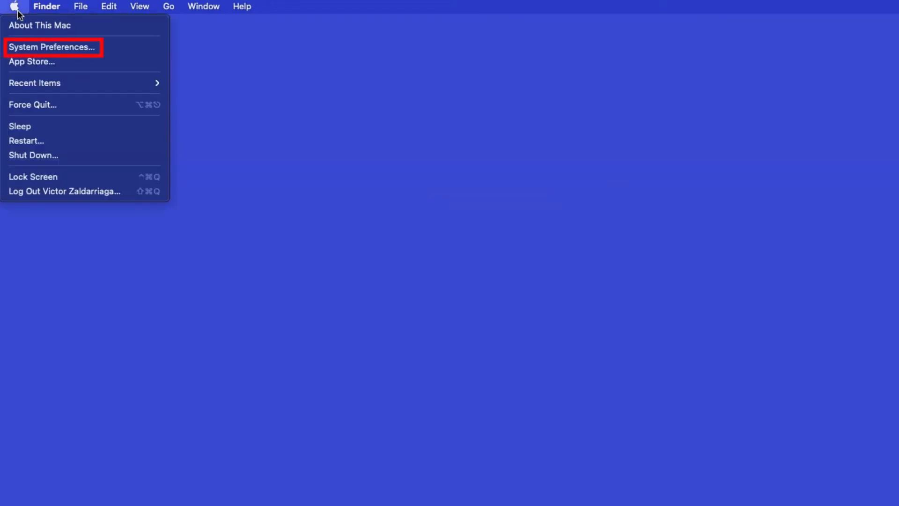
{"action": "left_click", "coordinate": [52, 46]}
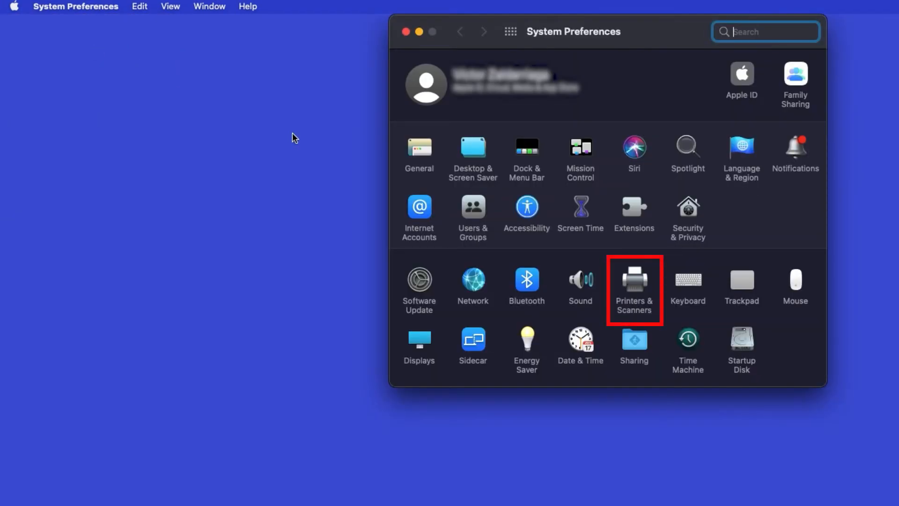
{"action": "left_click", "coordinate": [634, 281]}
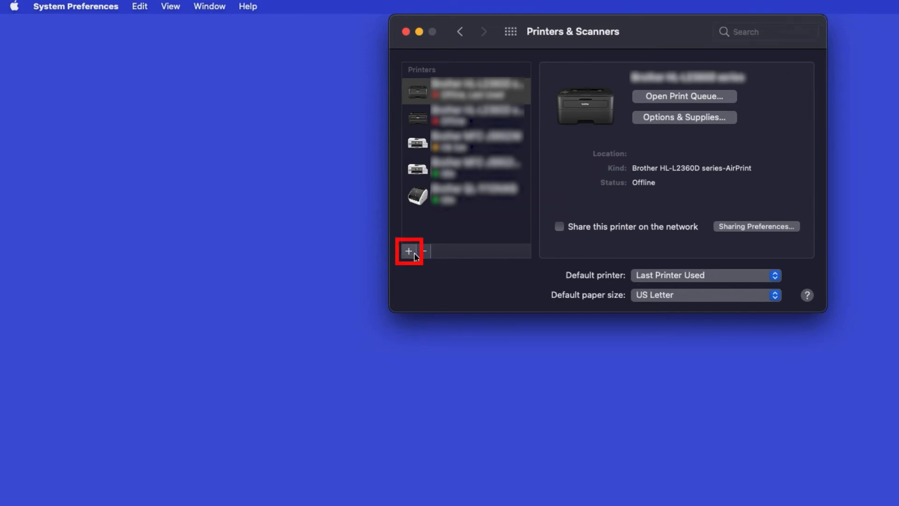
Step: Add the Brother MFC-J5855DW from the Add Printer list
{"action": "left_click", "coordinate": [408, 251]}
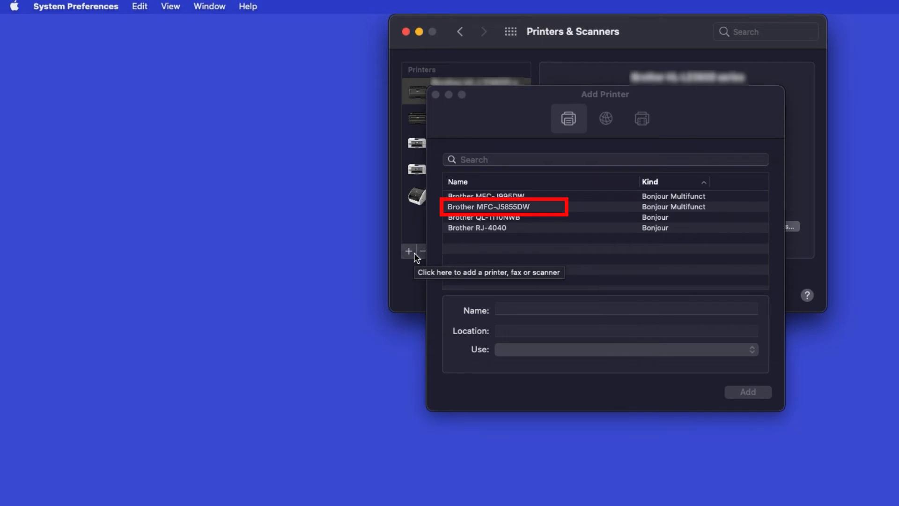
{"action": "mouse_move", "coordinate": [574, 215]}
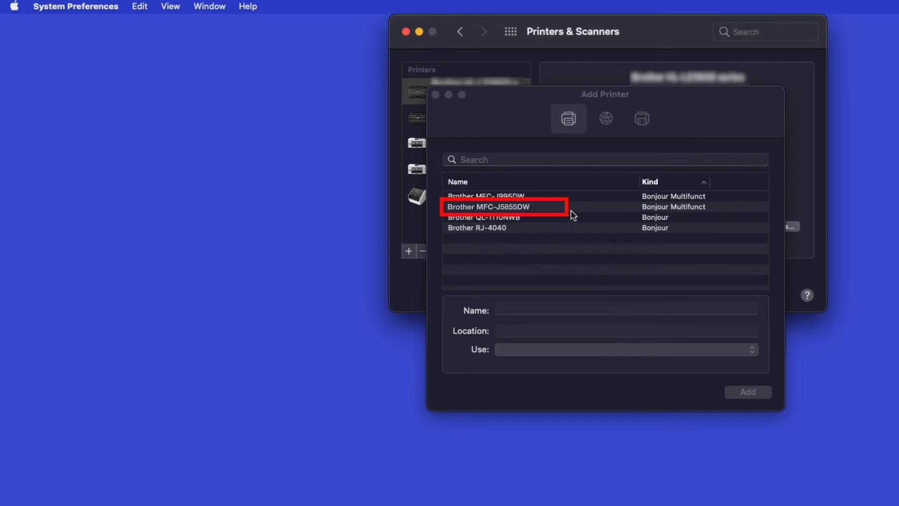
{"action": "left_click", "coordinate": [505, 207]}
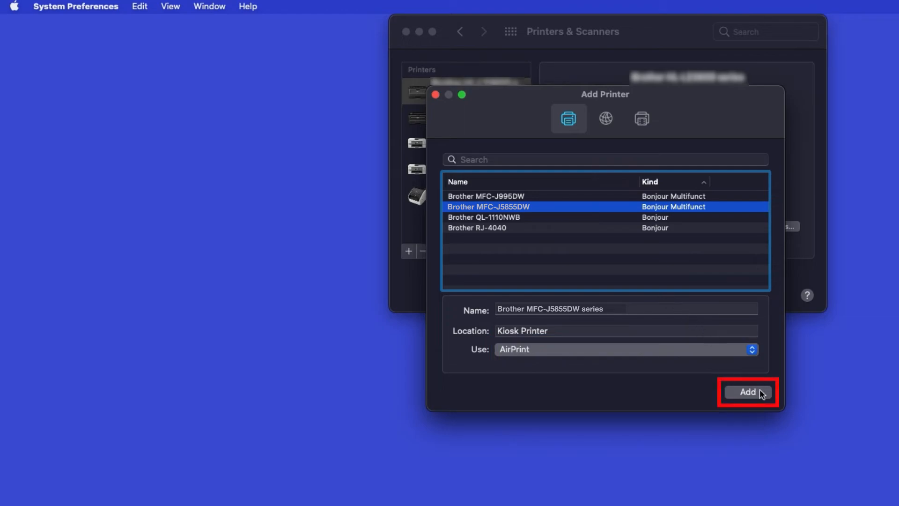
{"action": "left_click", "coordinate": [748, 392]}
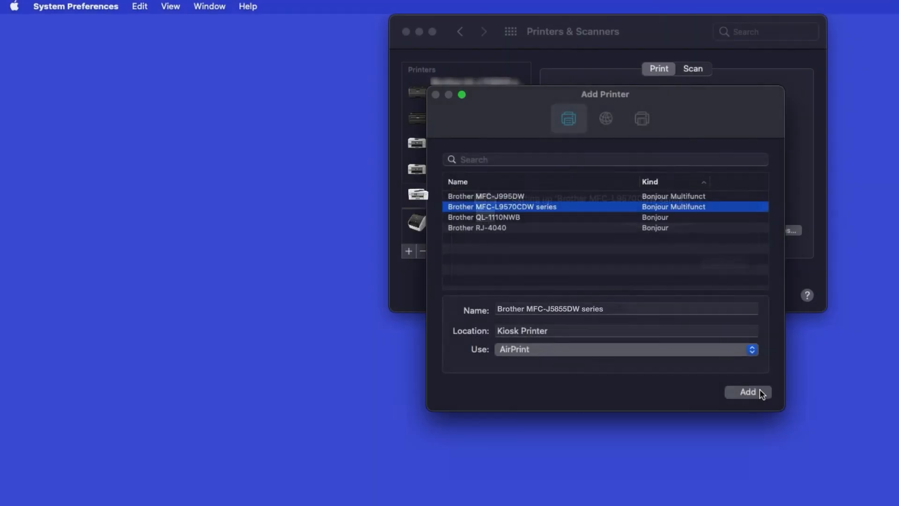
{"action": "left_click", "coordinate": [748, 392]}
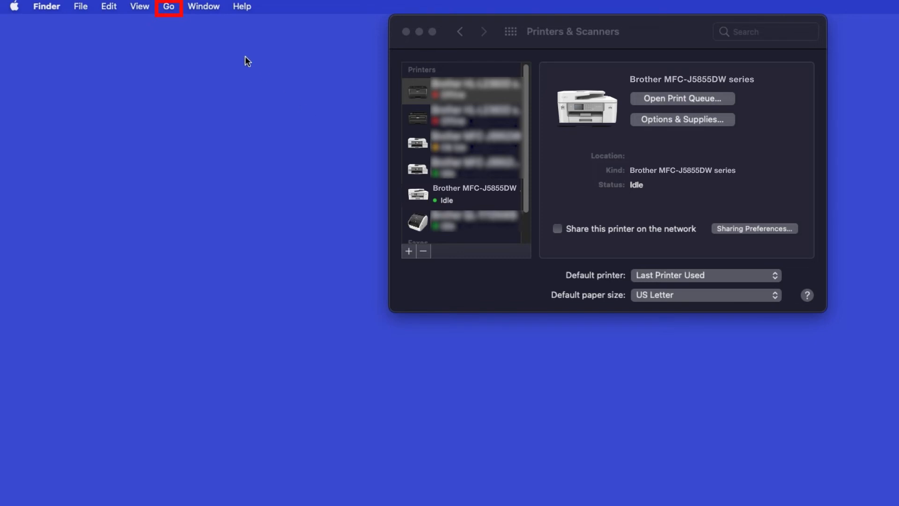
Step: Launch App Store from Finder's Go > Applications folder
{"action": "left_click", "coordinate": [168, 6]}
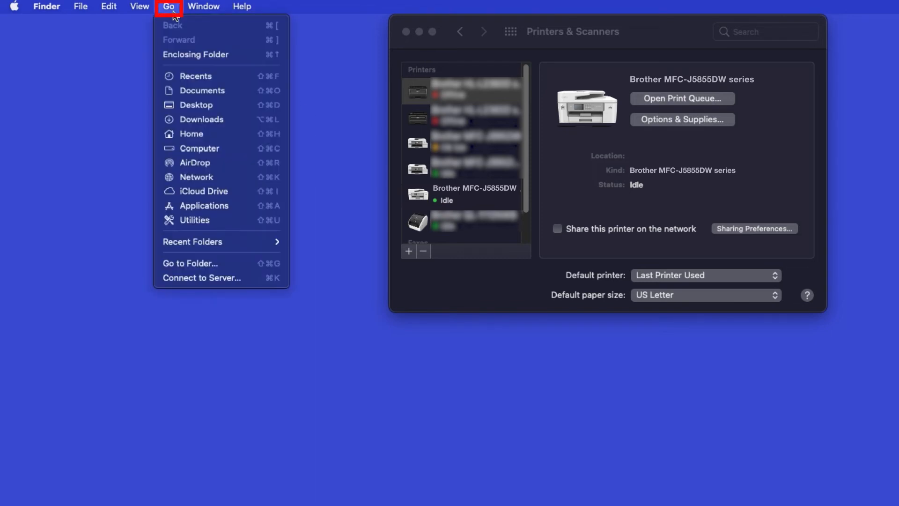
{"action": "mouse_move", "coordinate": [196, 176]}
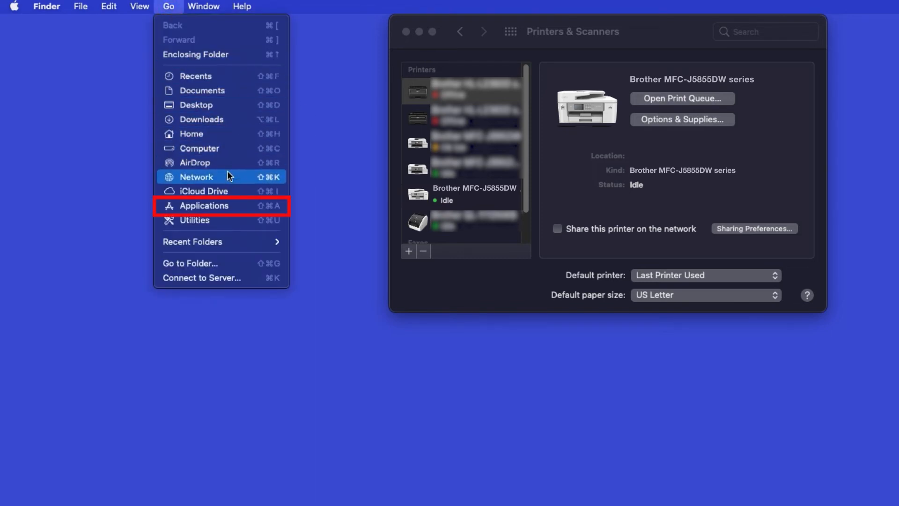
{"action": "left_click", "coordinate": [204, 206]}
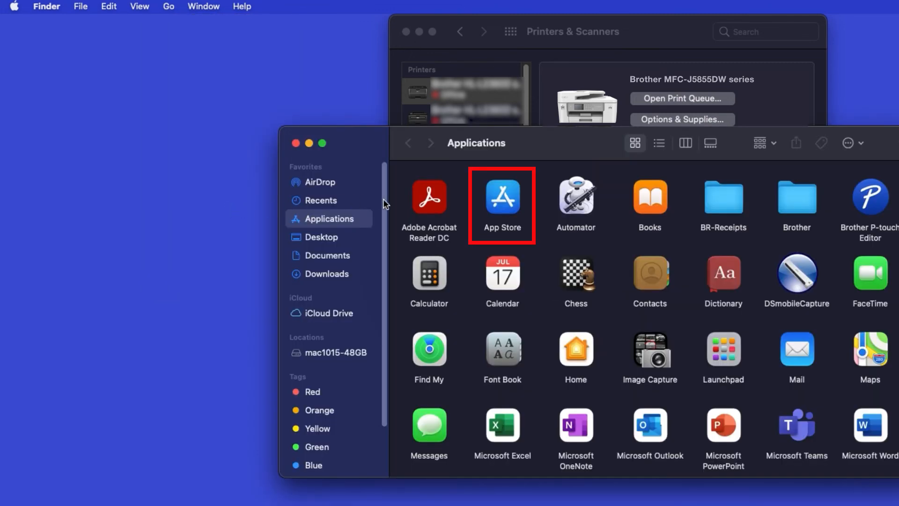
{"action": "double_click", "coordinate": [501, 197]}
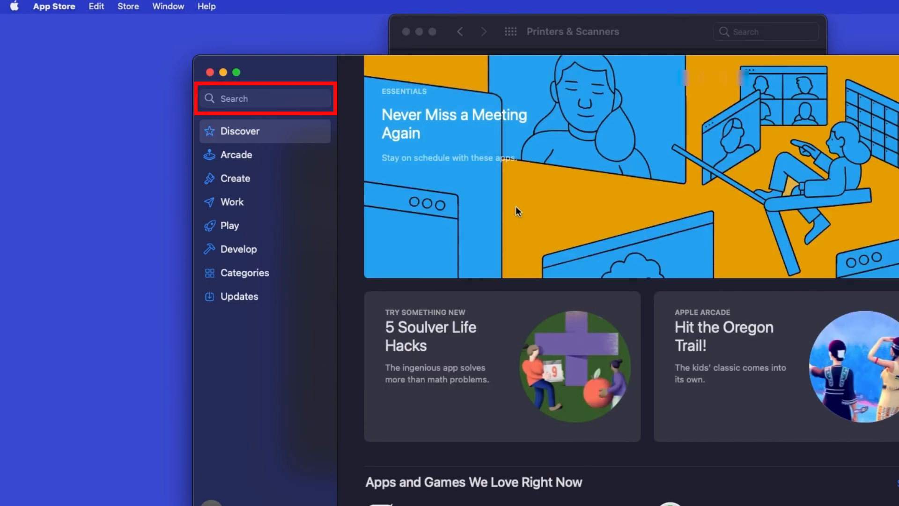
Step: Search 'brother iprint', install Brother iPrint&Scan, and open it
{"action": "left_click", "coordinate": [265, 98]}
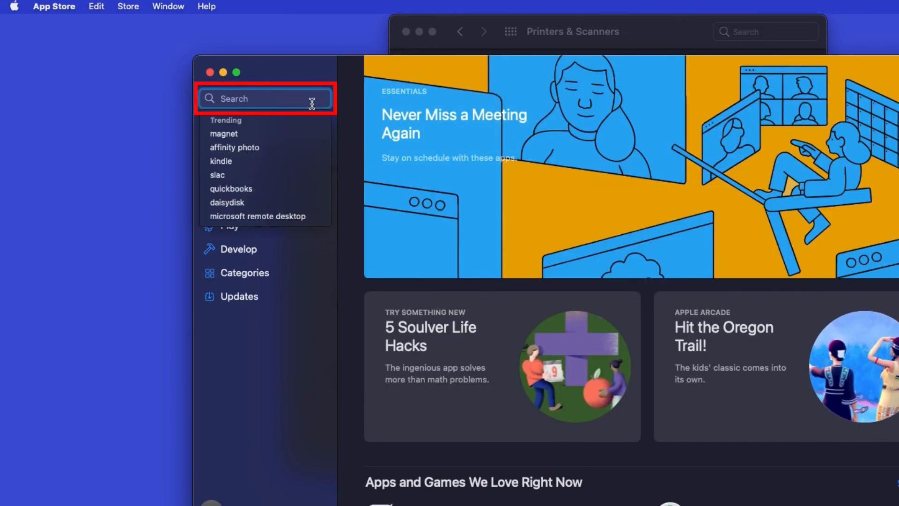
{"action": "type", "text": "brother iprint"}
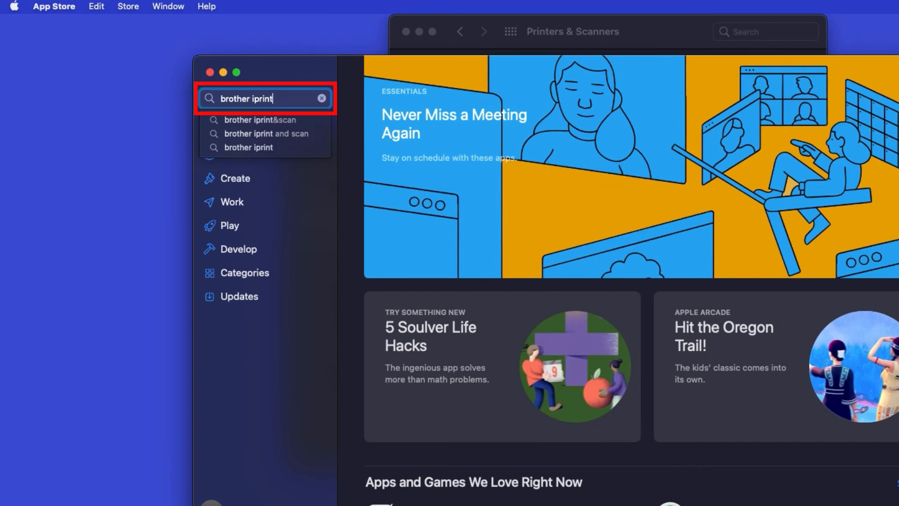
{"action": "left_click", "coordinate": [262, 119]}
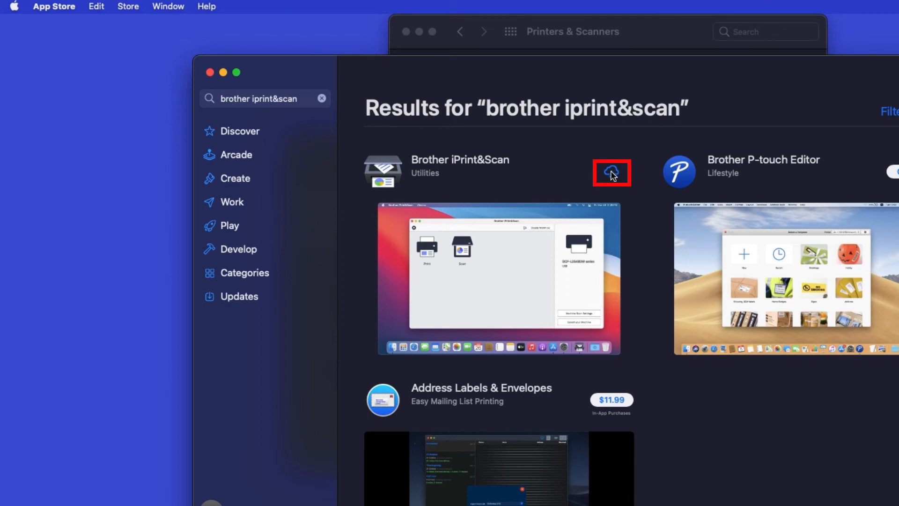
{"action": "left_click", "coordinate": [611, 173]}
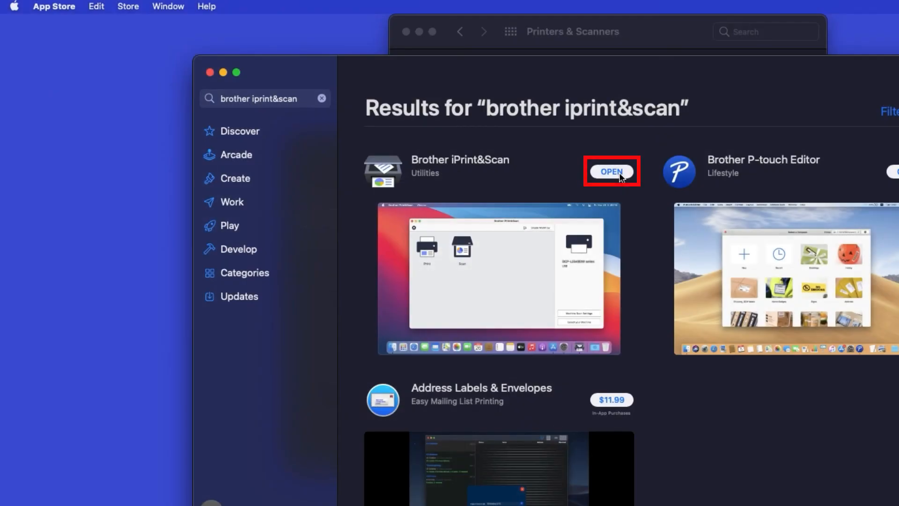
{"action": "left_click", "coordinate": [611, 172]}
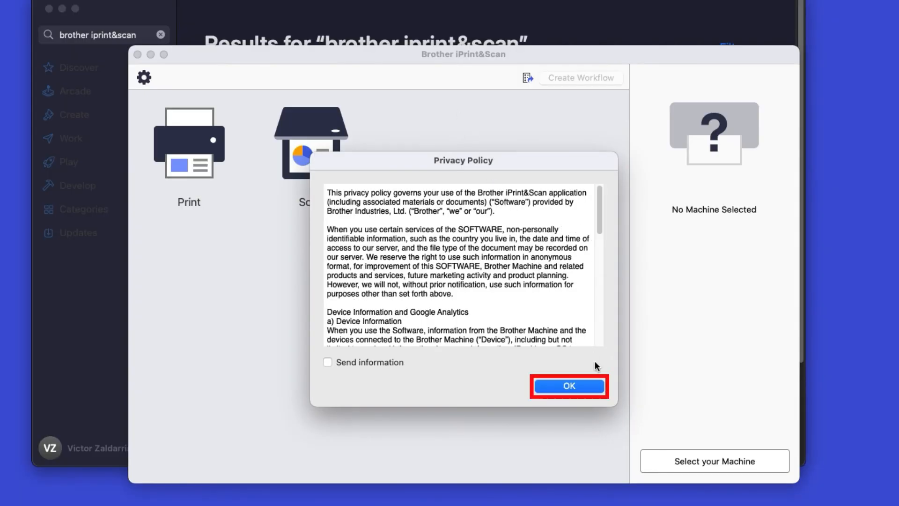
Step: Accept the iPrint&Scan privacy policy and open machine selection
{"action": "left_click", "coordinate": [568, 385]}
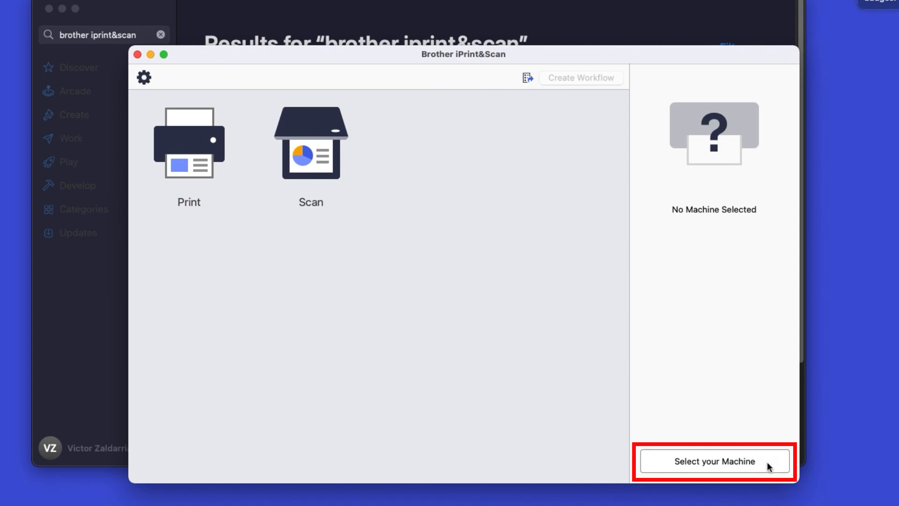
{"action": "left_click", "coordinate": [714, 461]}
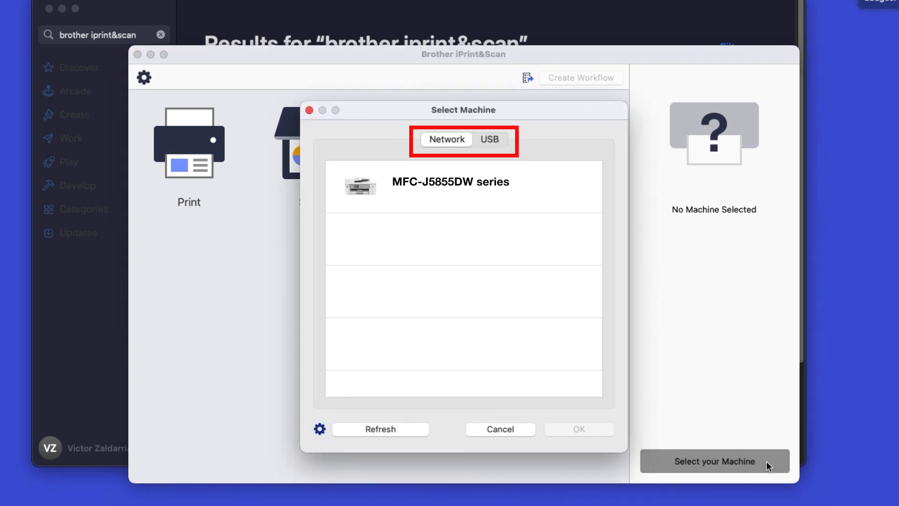
Step: Select the MFC-J5855DW series from the Network tab and confirm it
{"action": "left_click", "coordinate": [463, 181]}
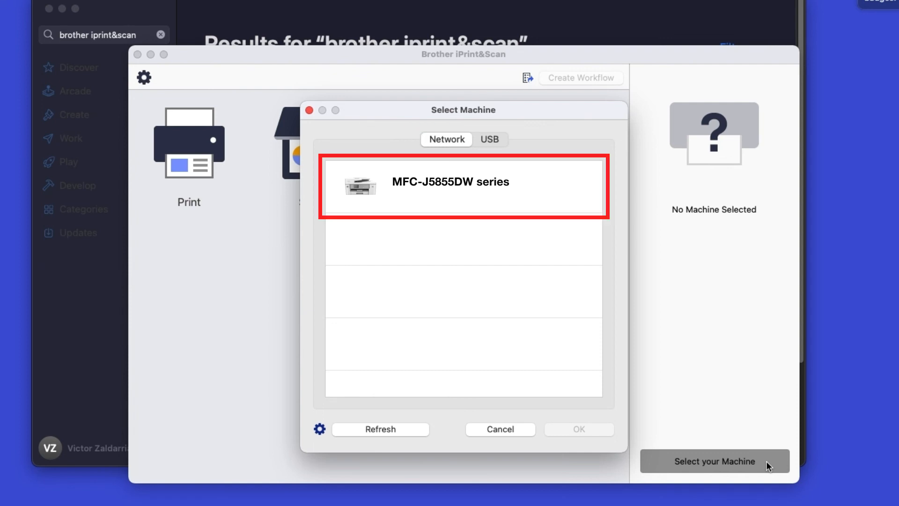
{"action": "left_click", "coordinate": [463, 187]}
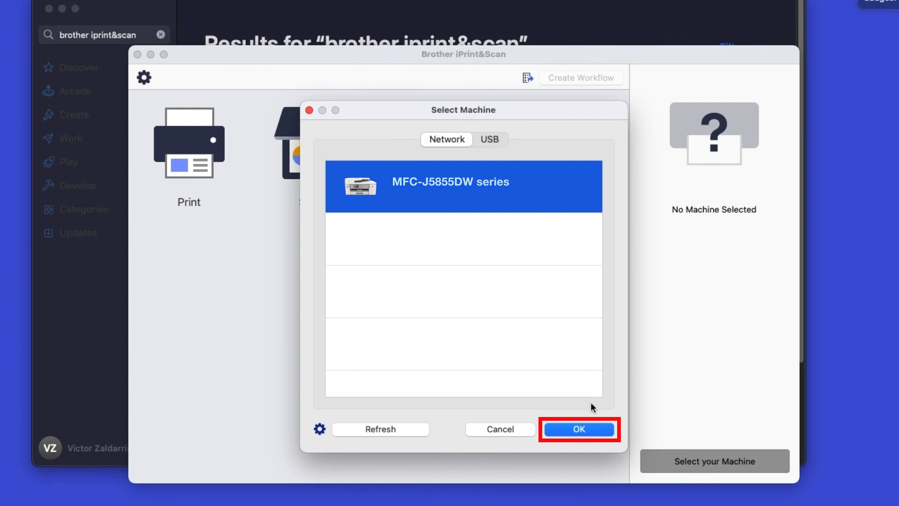
{"action": "left_click", "coordinate": [580, 429]}
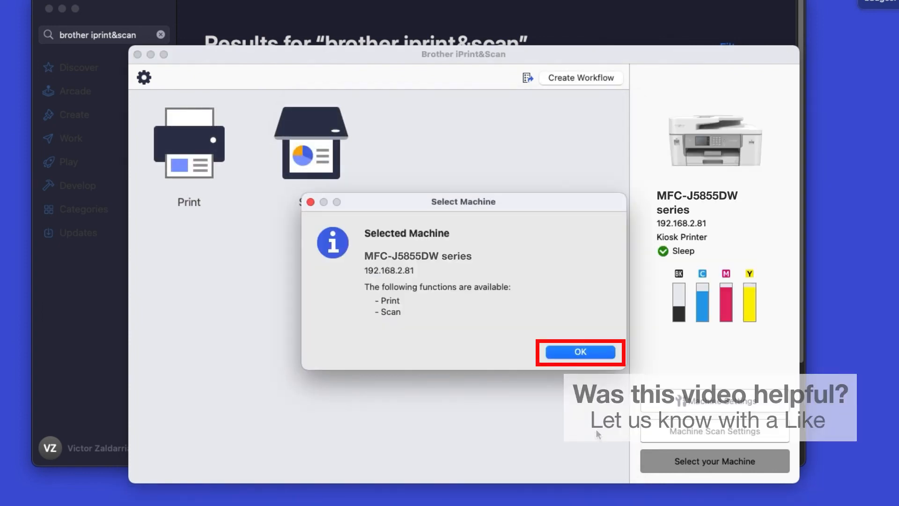
{"action": "left_click", "coordinate": [579, 352]}
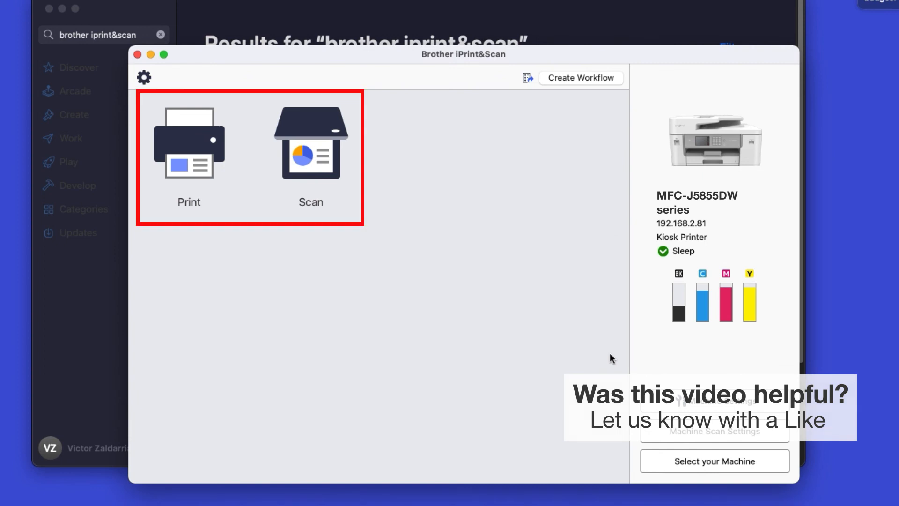